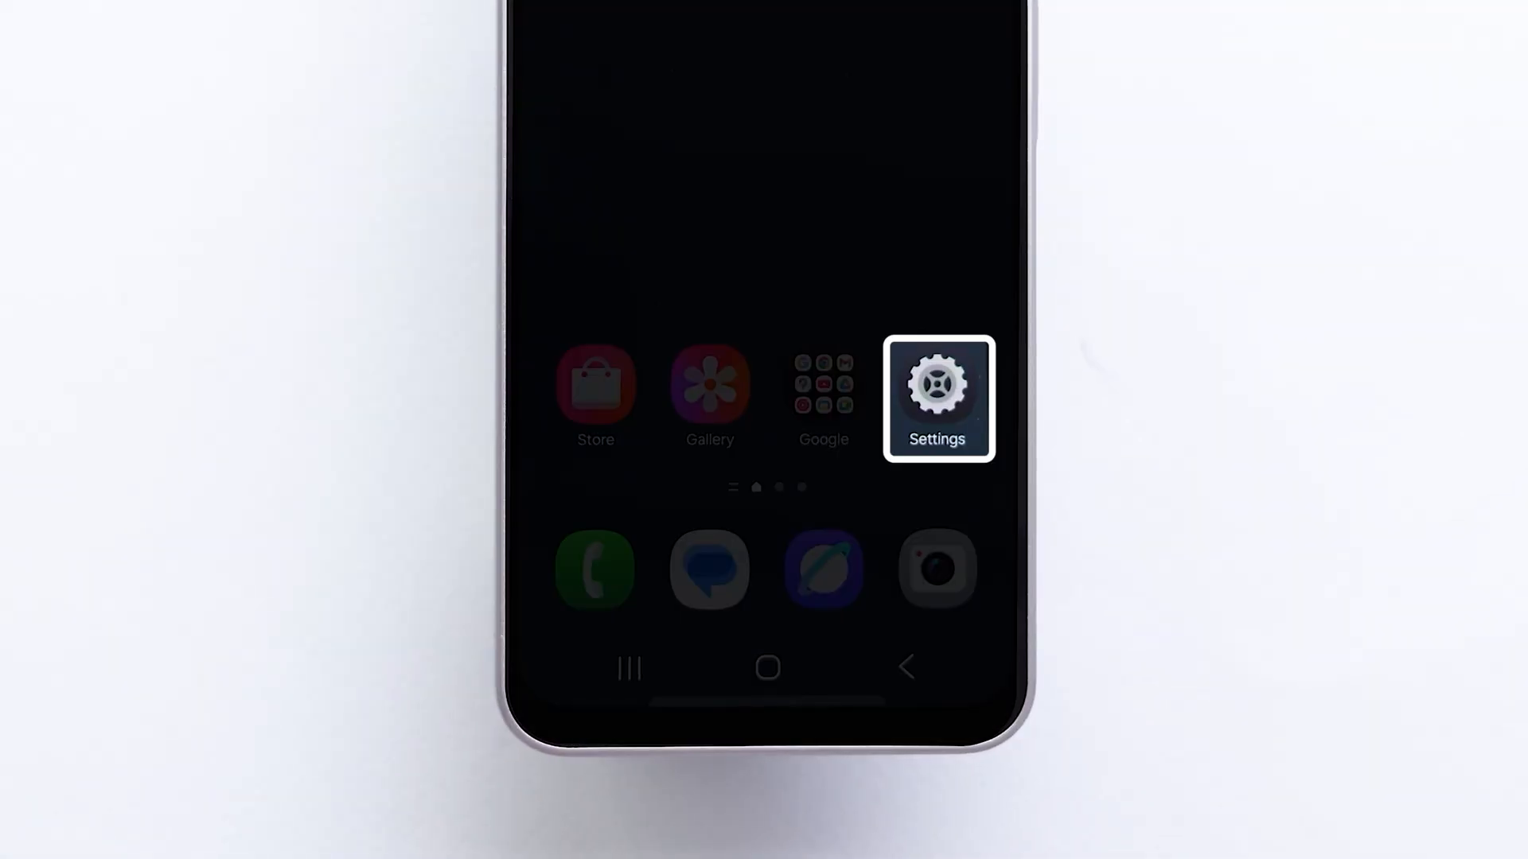
Step: Search the Settings apps list for 'gemini' and open the Gemini app's details
left_click(937, 400)
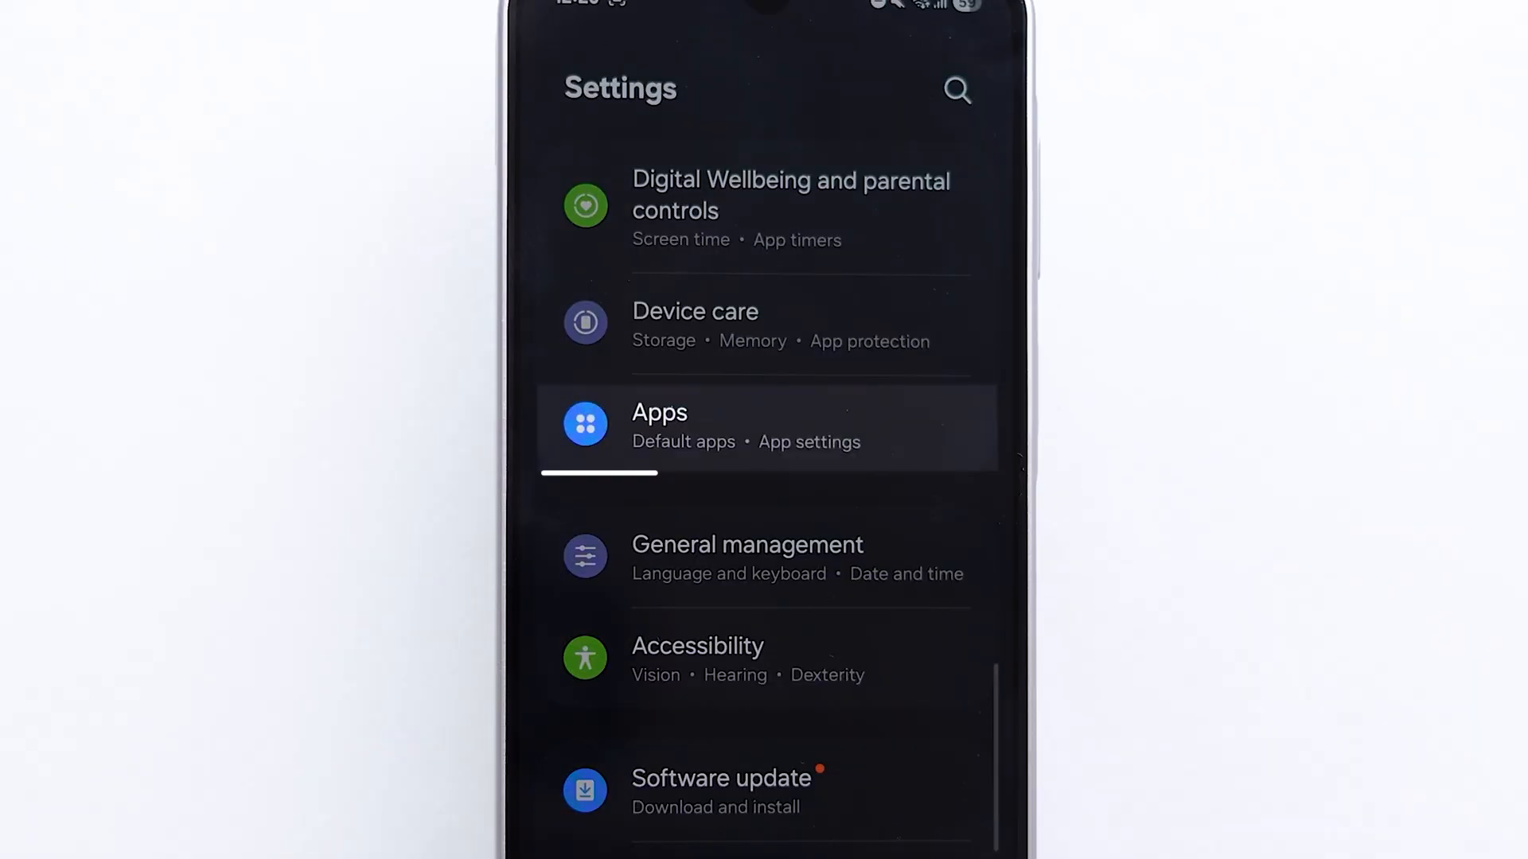
left_click(682, 429)
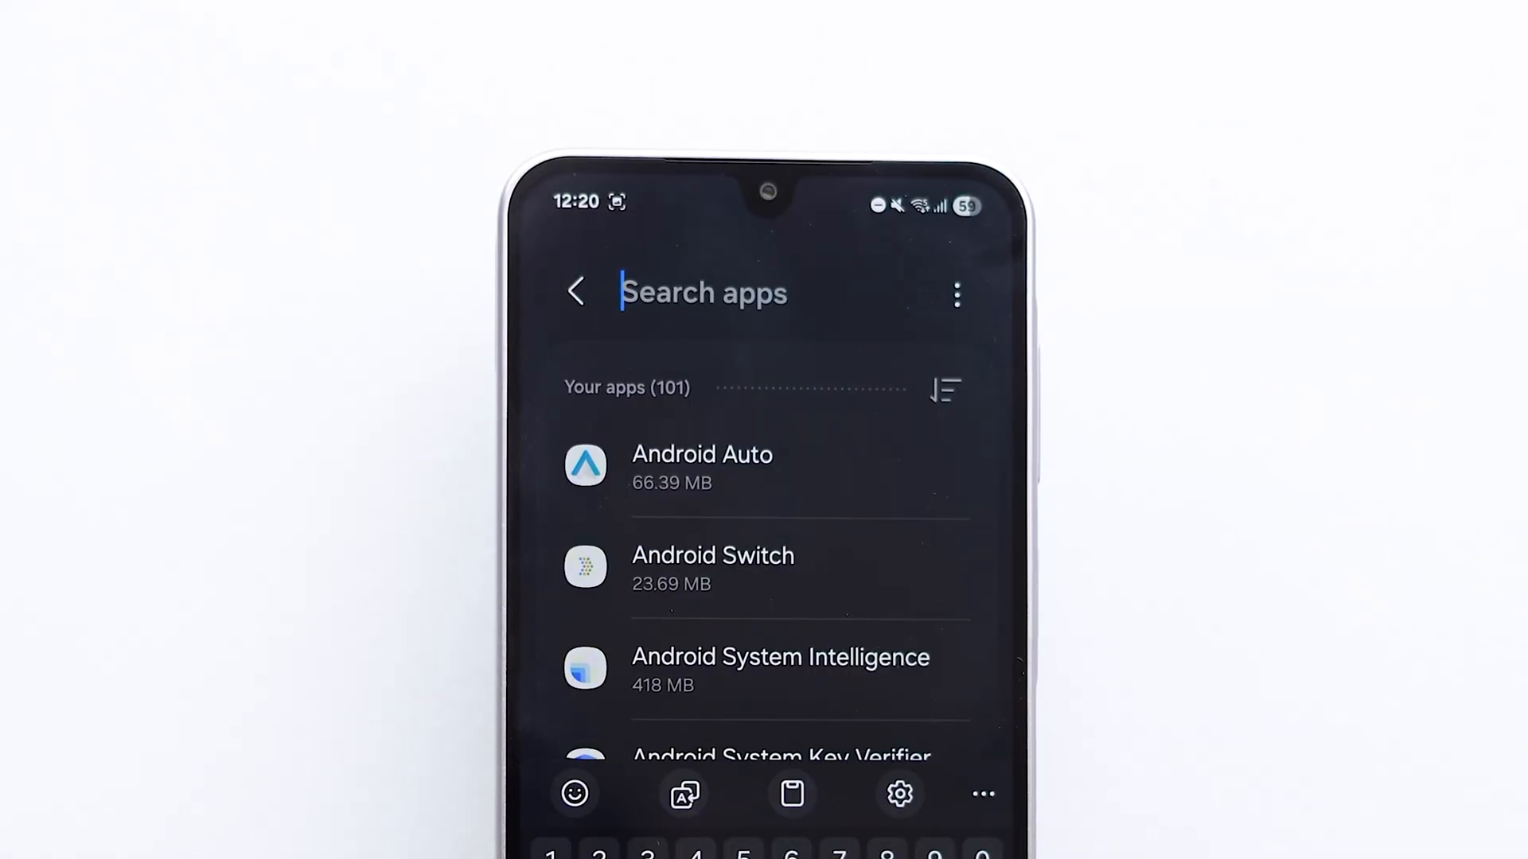
type("gemini")
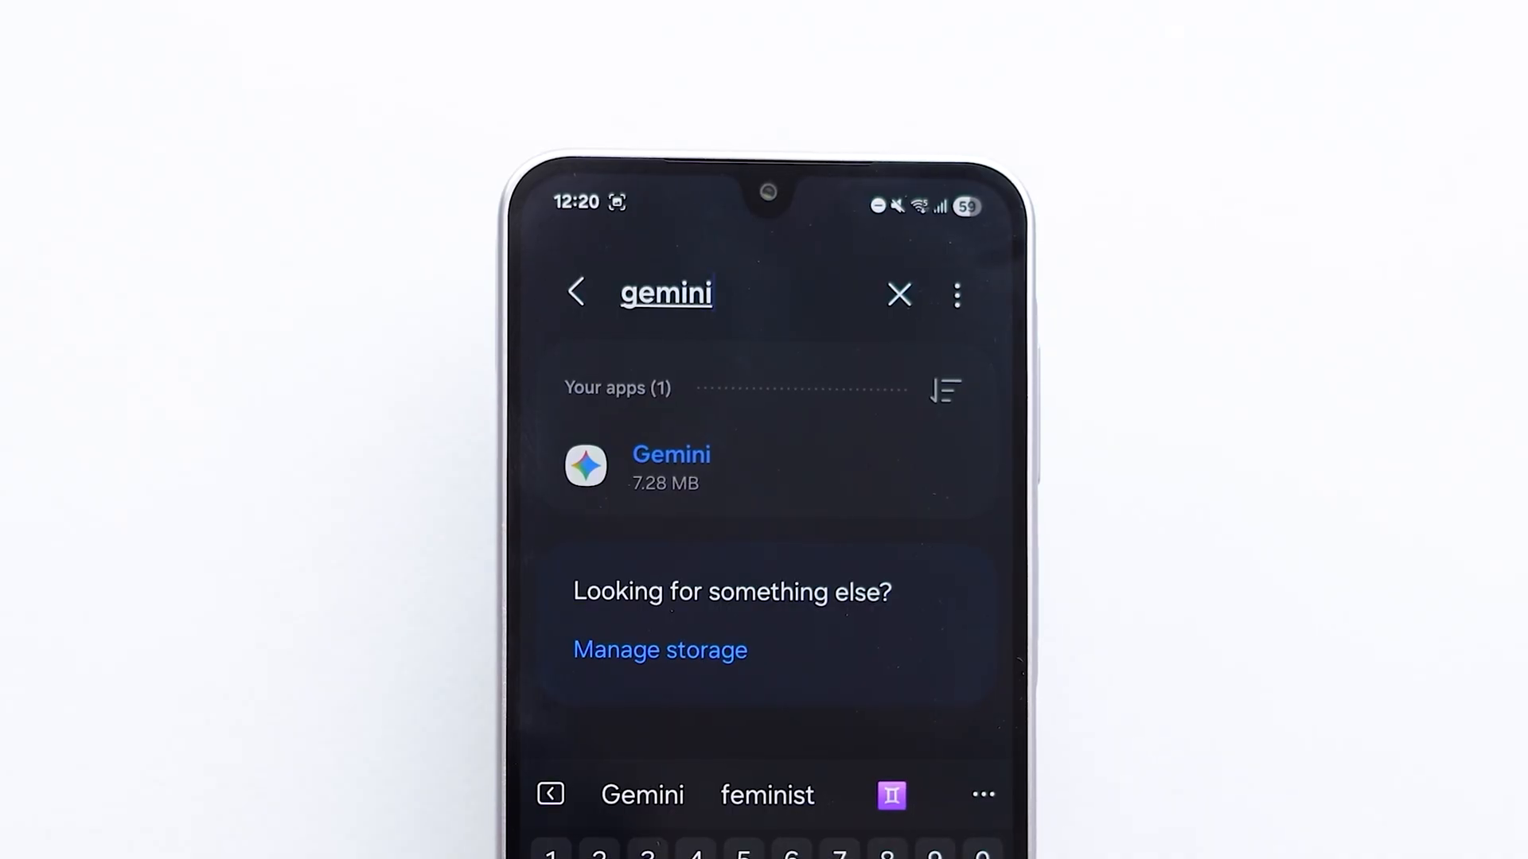
left_click(711, 468)
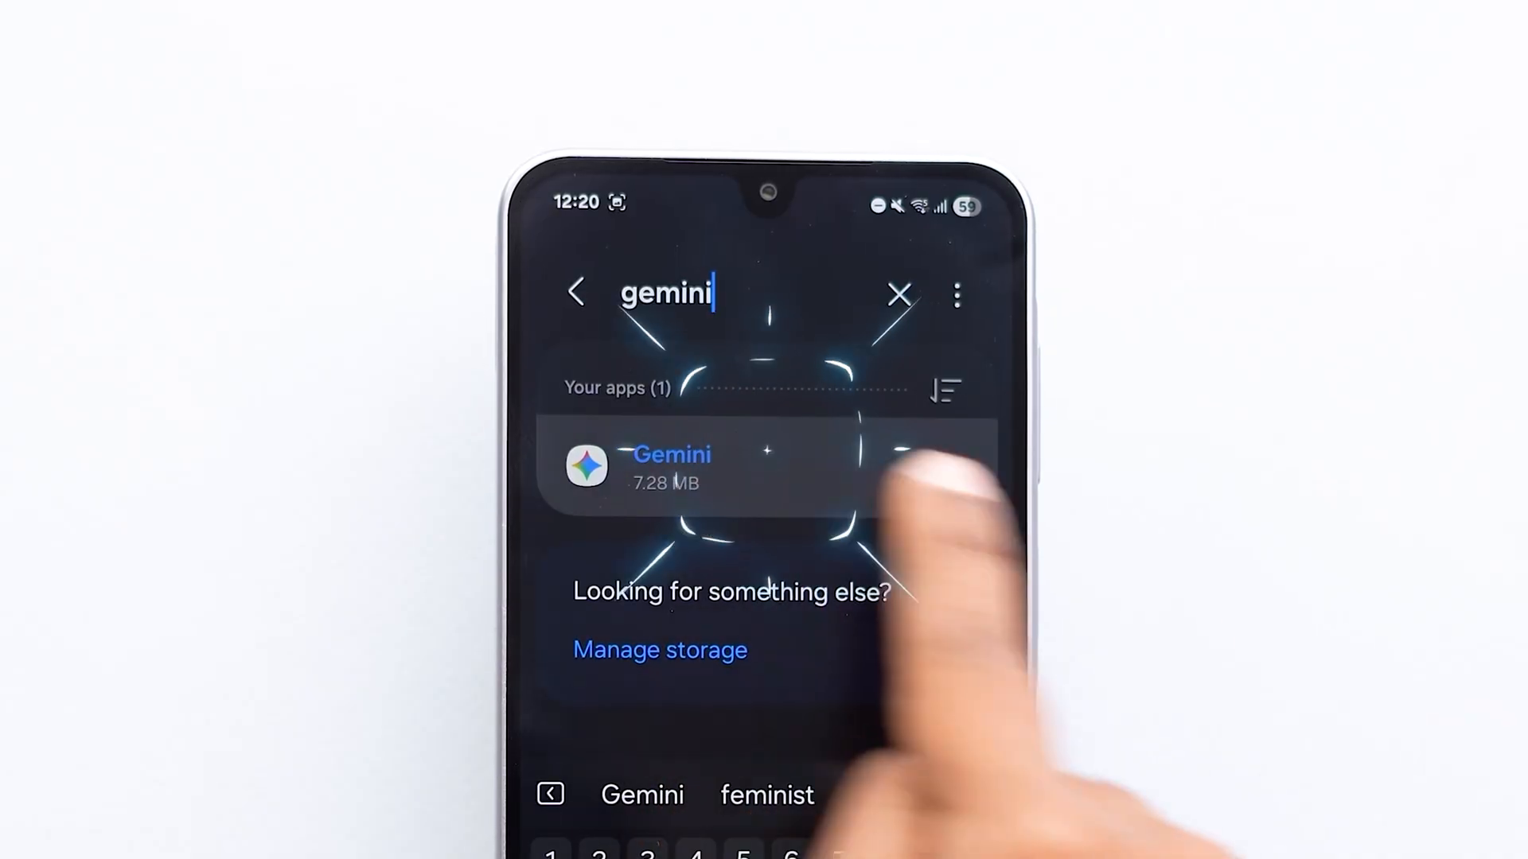
Step: Disable the Gemini app from its App info page, confirming the prompt
left_click(670, 455)
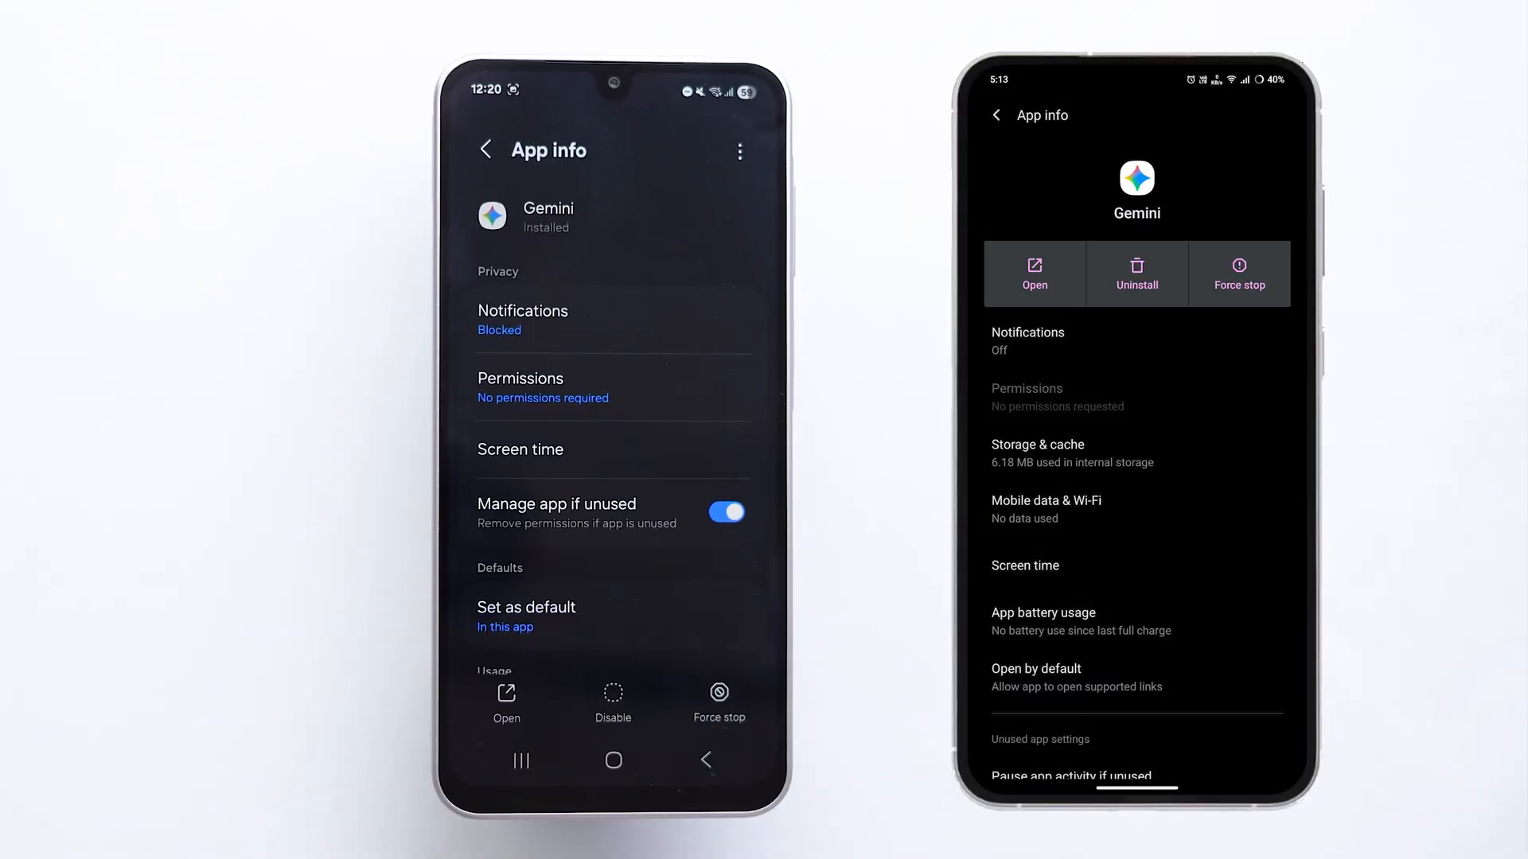
left_click(1137, 274)
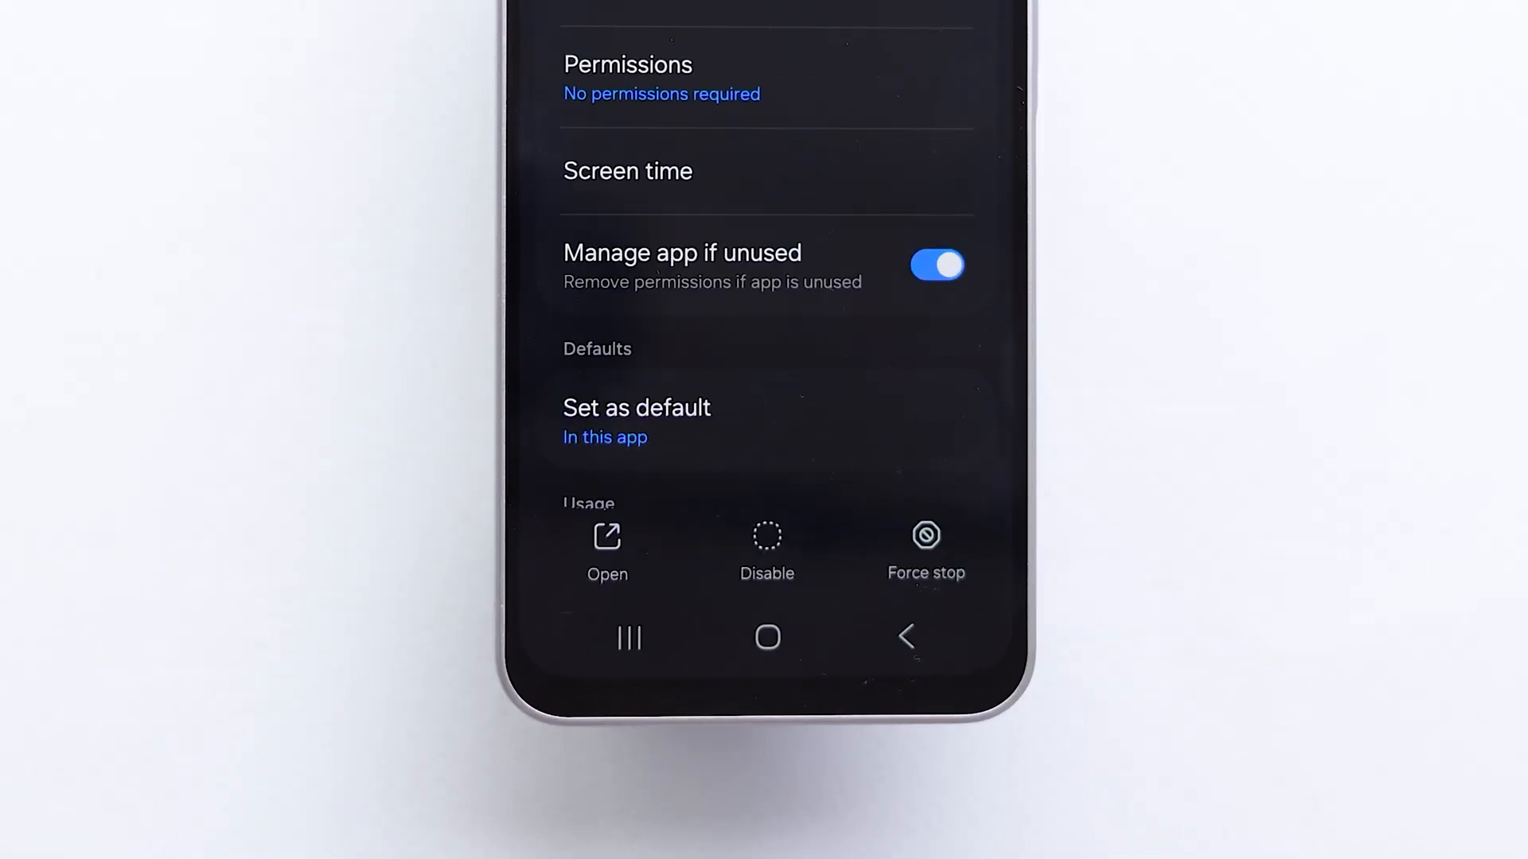
left_click(767, 552)
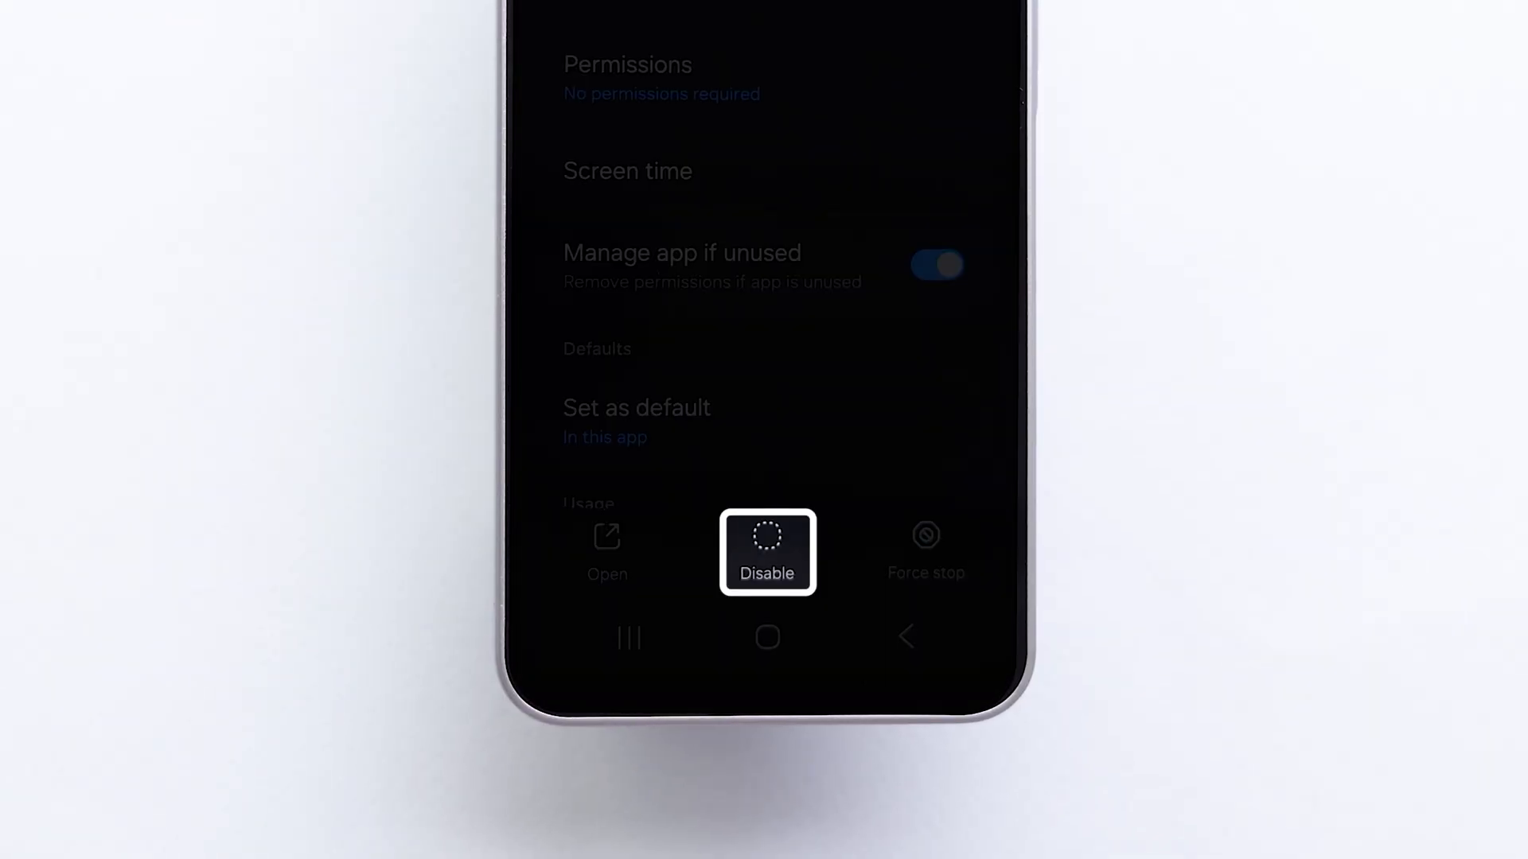
left_click(767, 552)
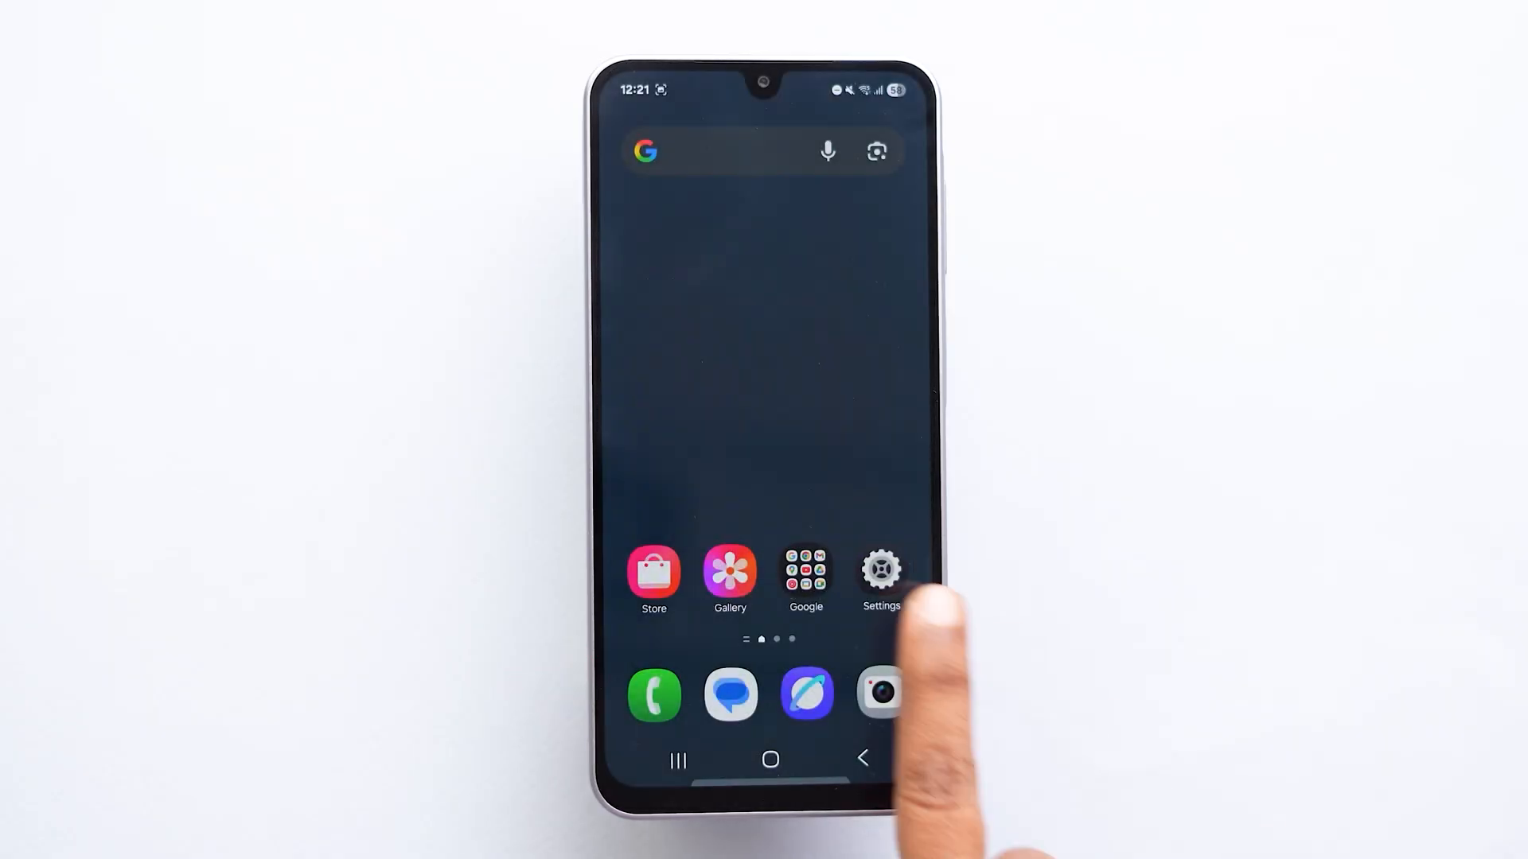
Step: Open Gemini settings and choose Digital assistants from Google
left_click(880, 569)
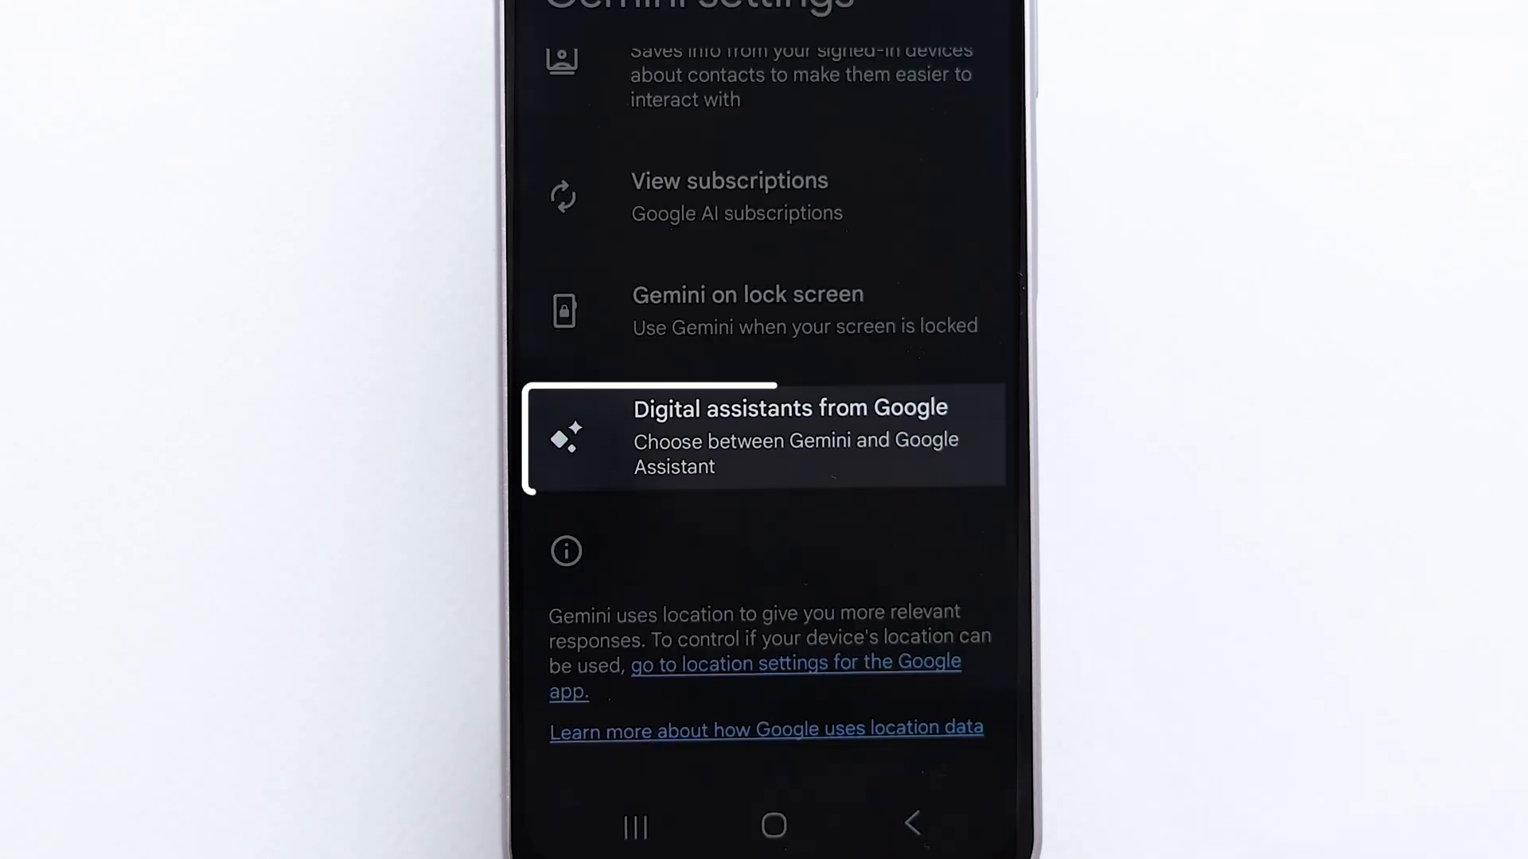
left_click(790, 438)
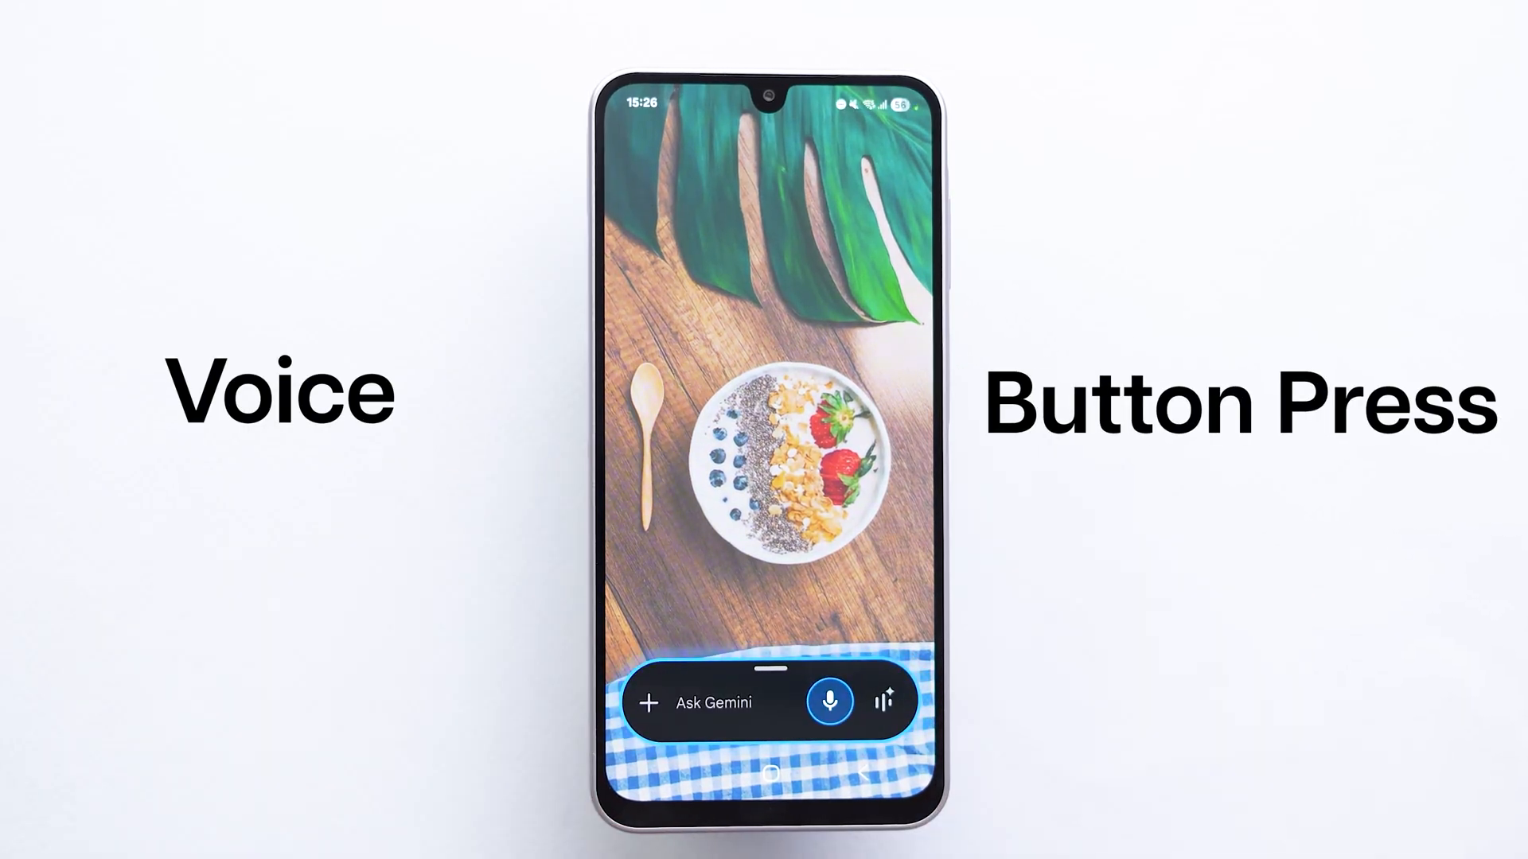
Step: Open Gemini on lock screen and switch off Use Gemini without unlocking
left_click(935, 404)
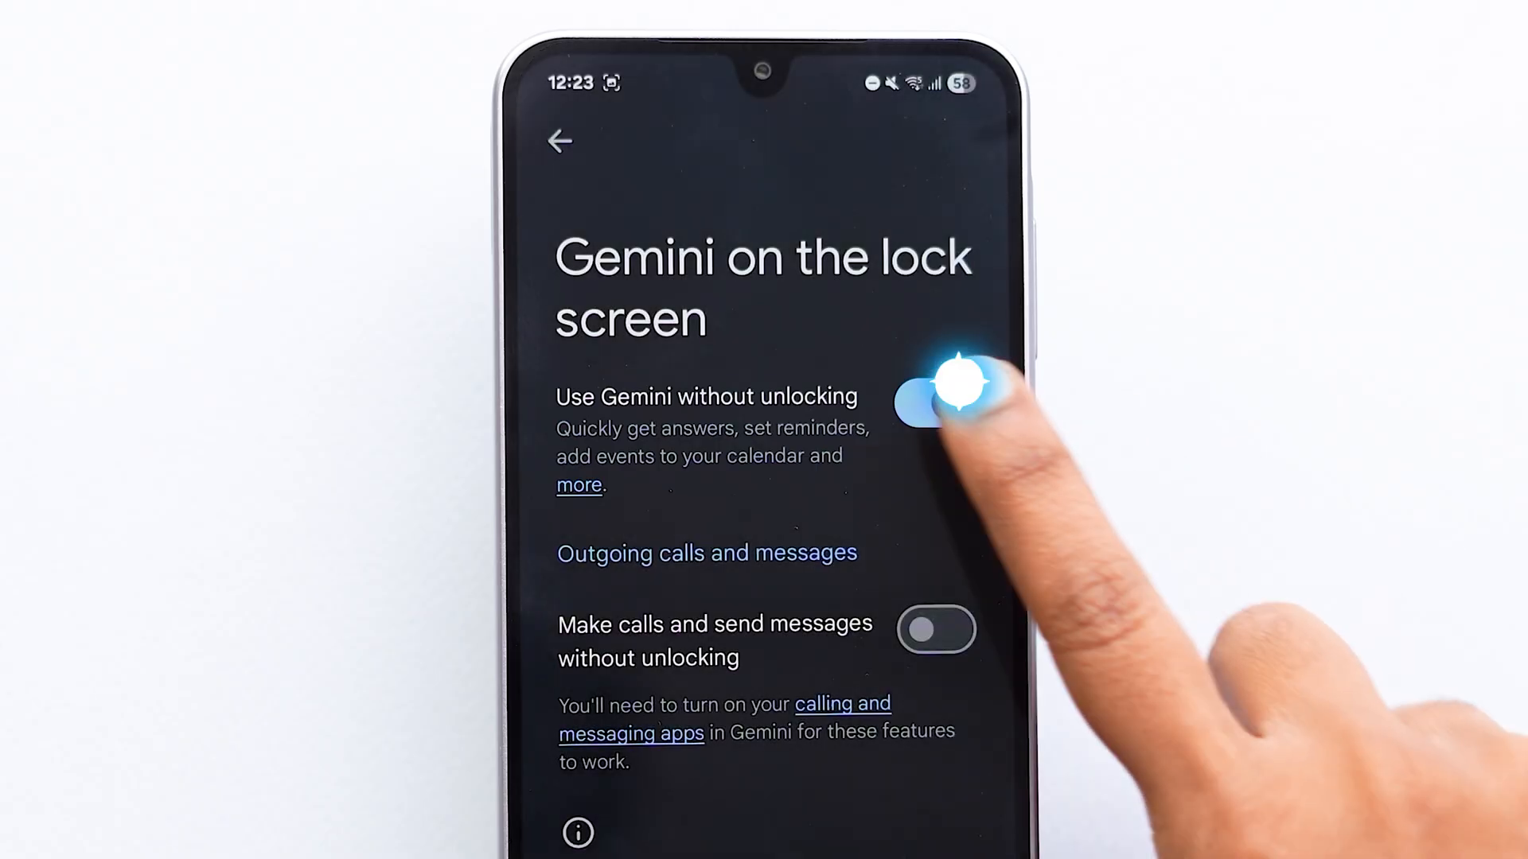
left_click(935, 404)
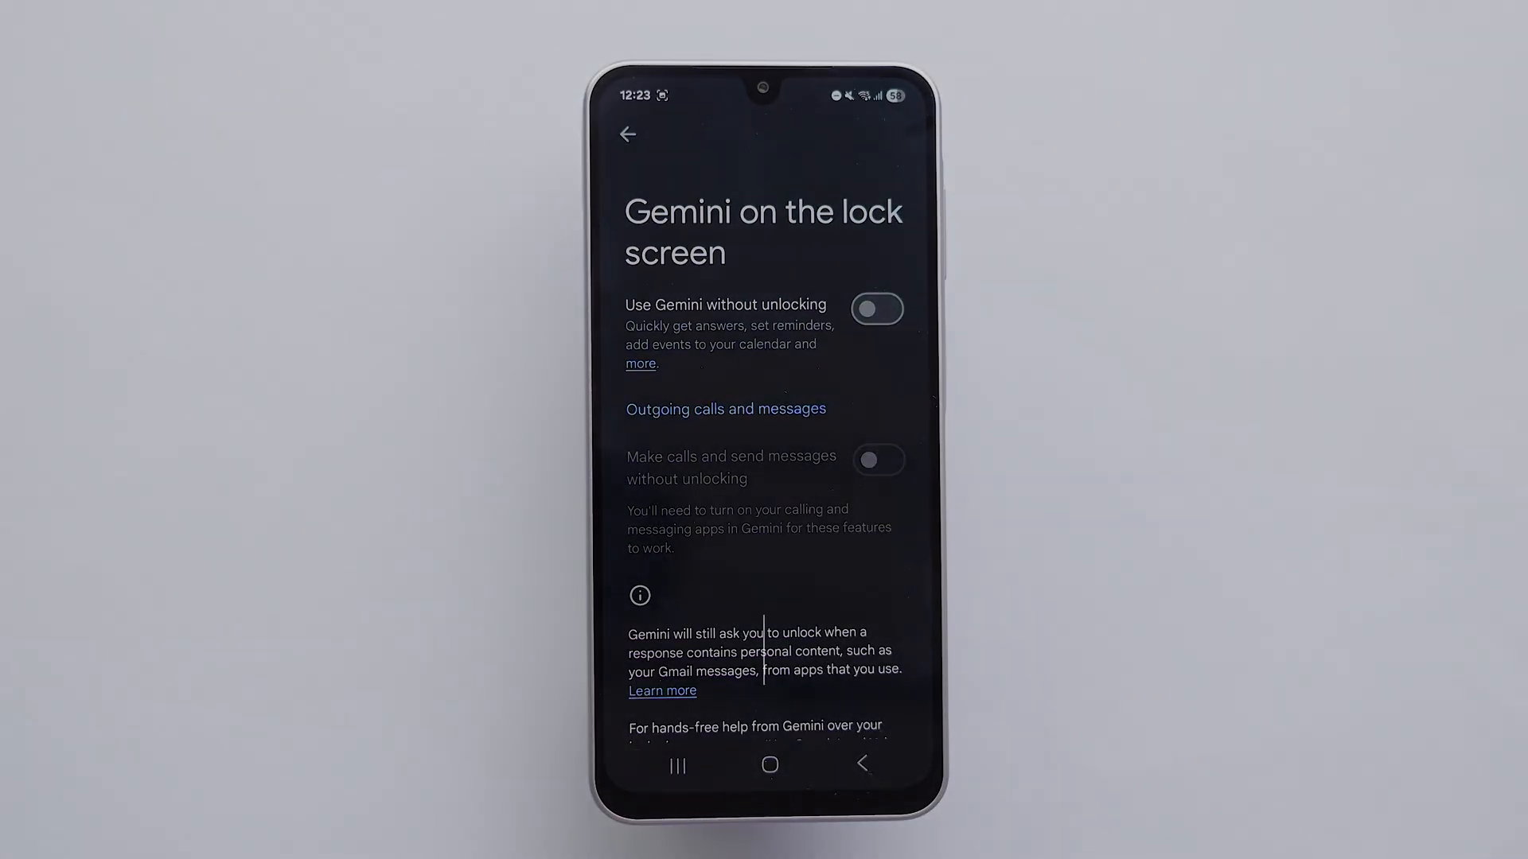